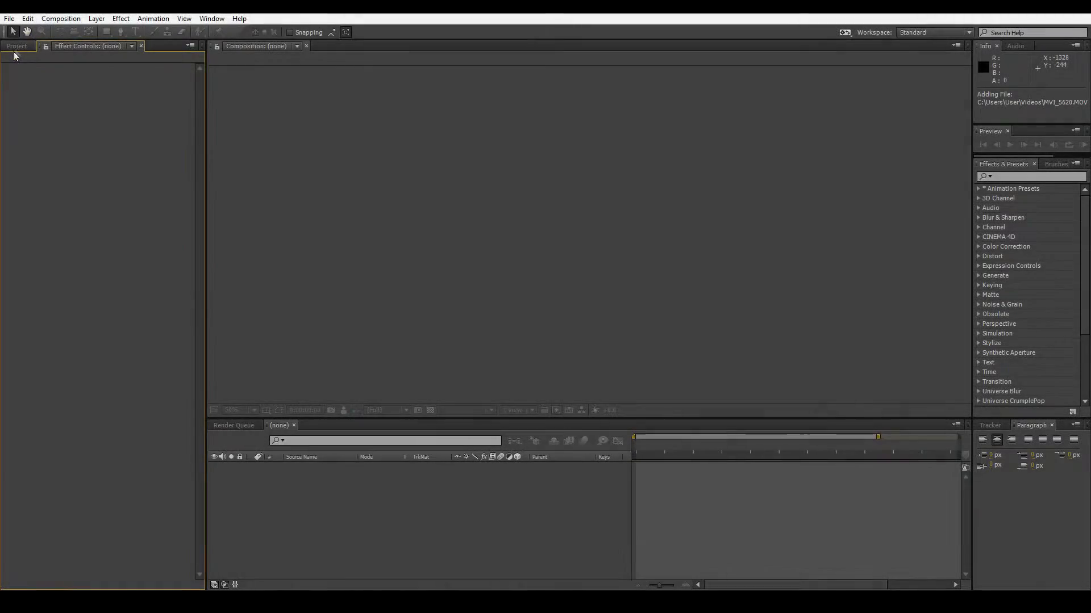
Step: Create a new 1920×1080, 23.976 fps, 30-second composition named Comp 1
left_click(60, 18)
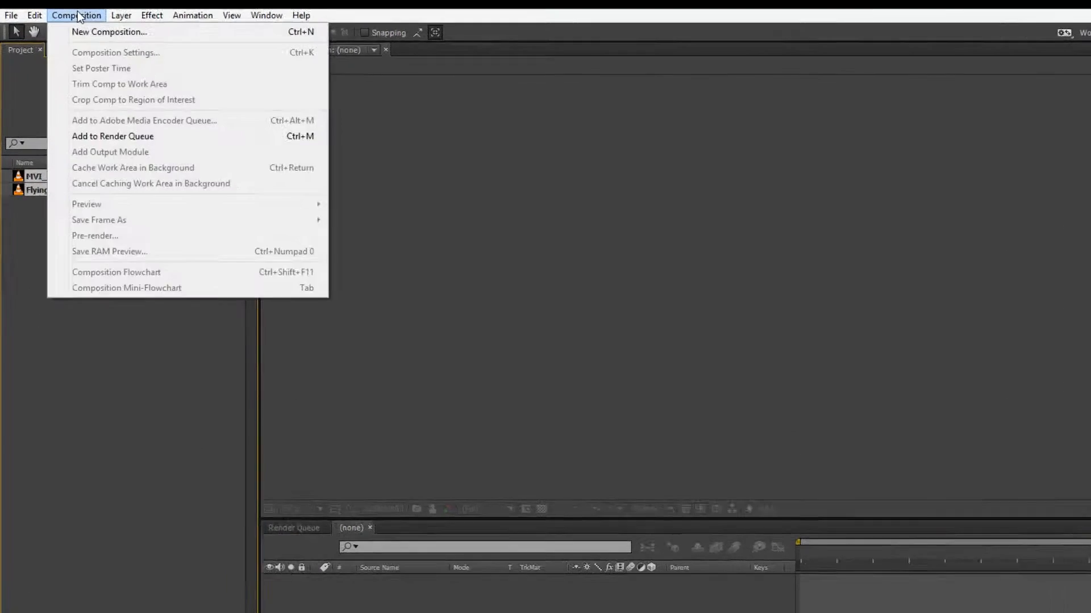
left_click(109, 31)
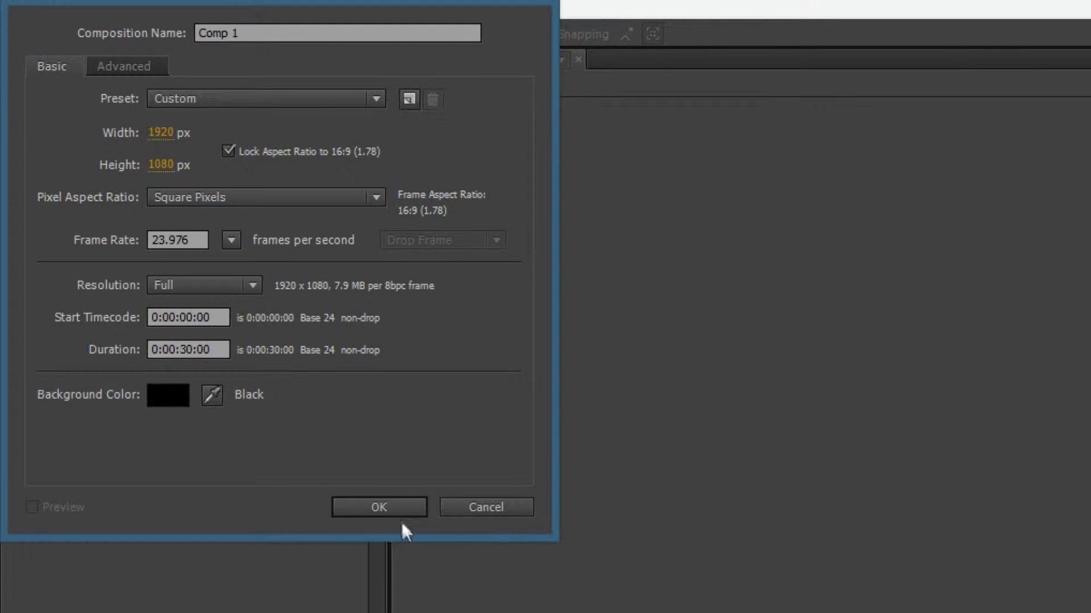
left_click(379, 507)
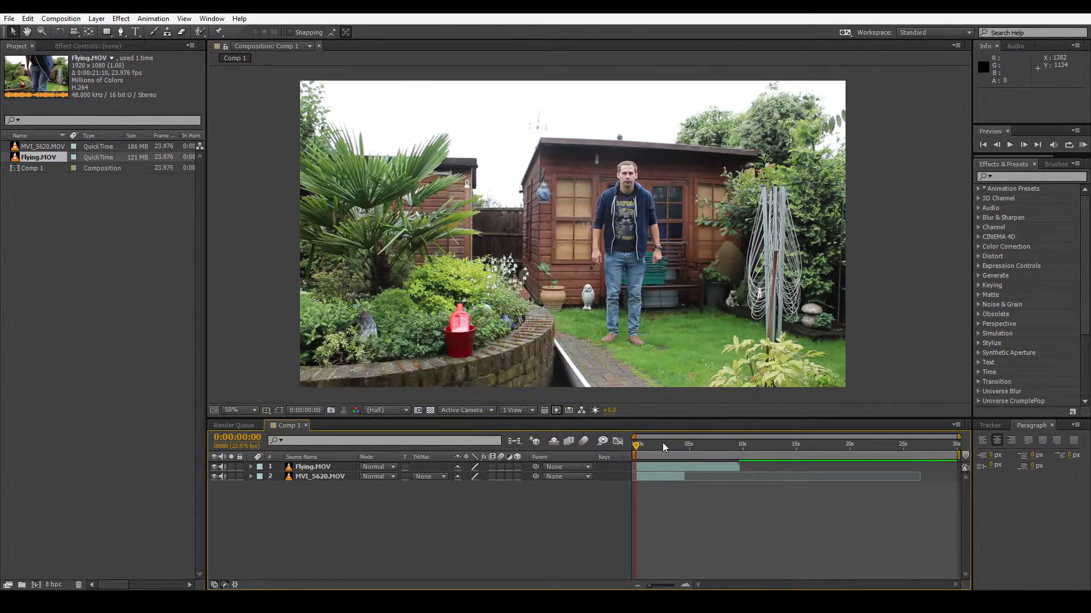
Step: Preview Flying.MOV and park the time indicator just before the jump, around 1:21
left_click(1008, 145)
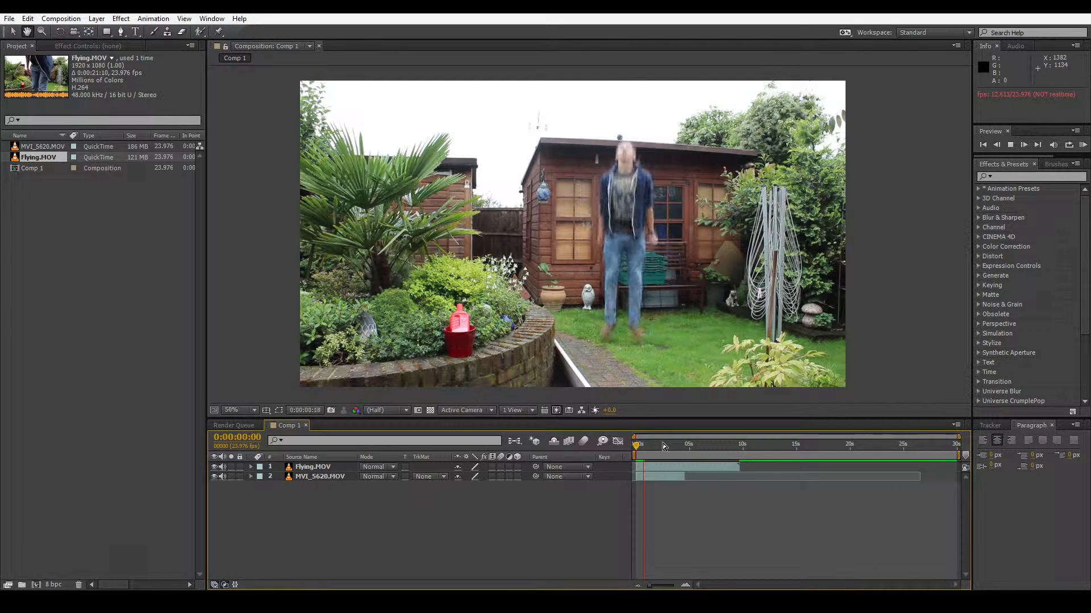
left_click(656, 444)
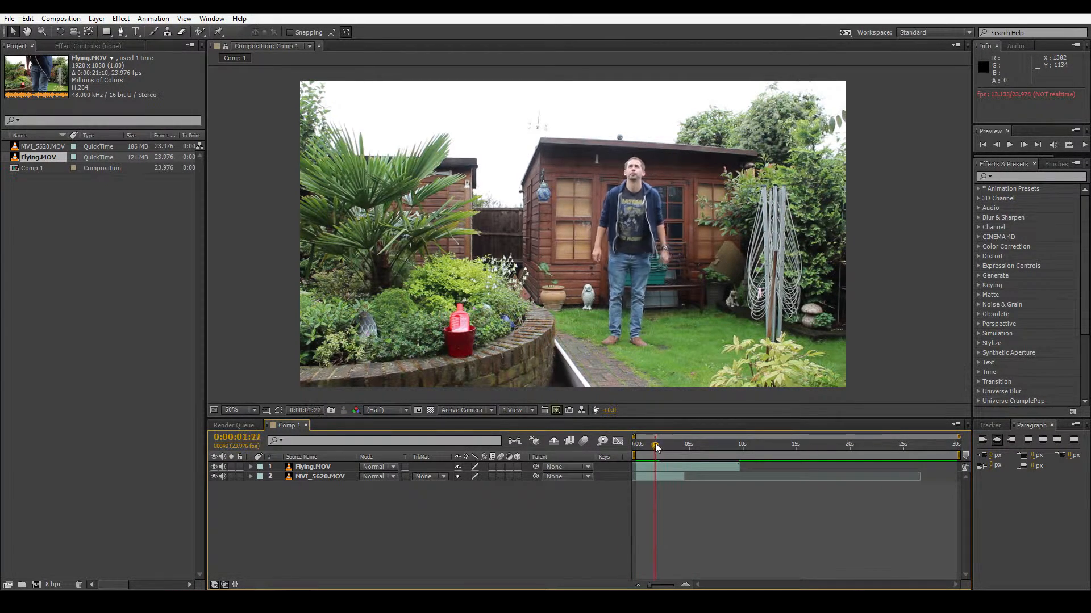
left_click_drag(654, 445, 643, 445)
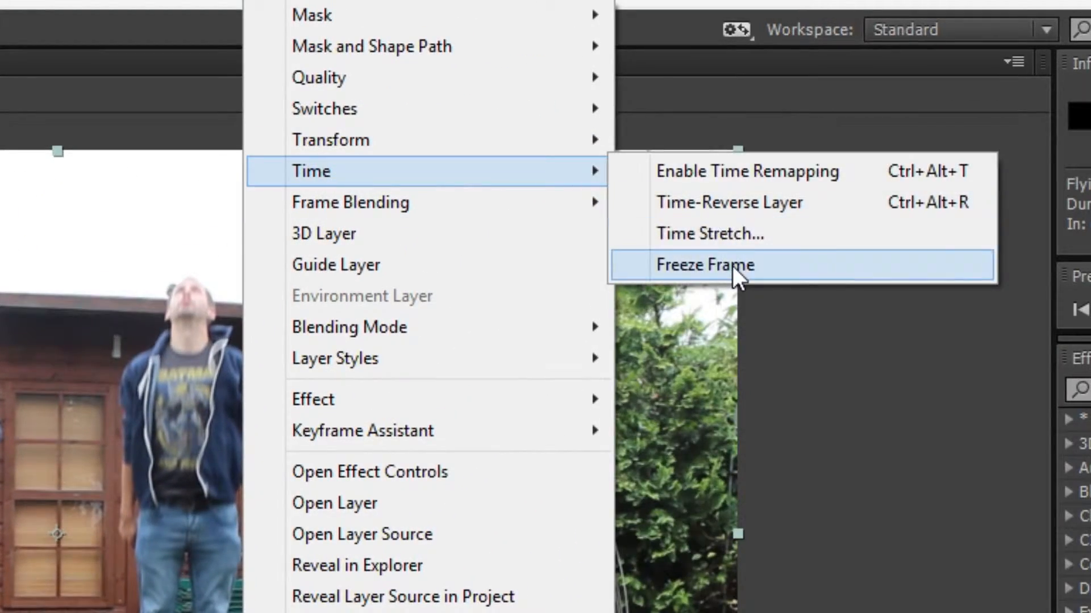
Step: Freeze the duplicated top Flying.MOV copy on the current jump frame
left_click(704, 265)
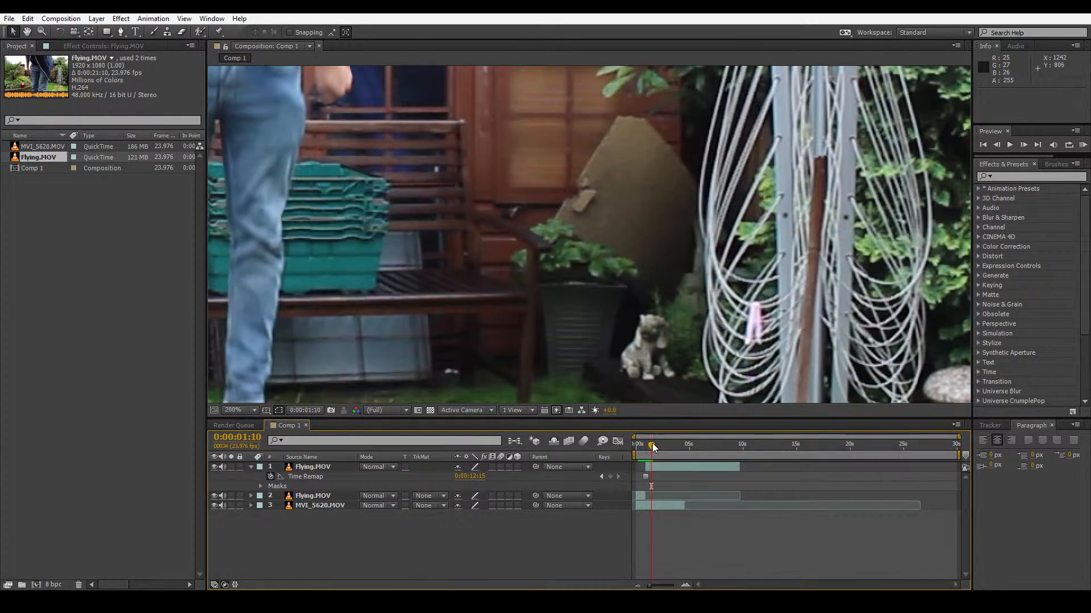
Step: Draw a Pen mask around the legs and feet with about 46 px feather and tweaked expansion
left_click_drag(652, 444, 643, 445)
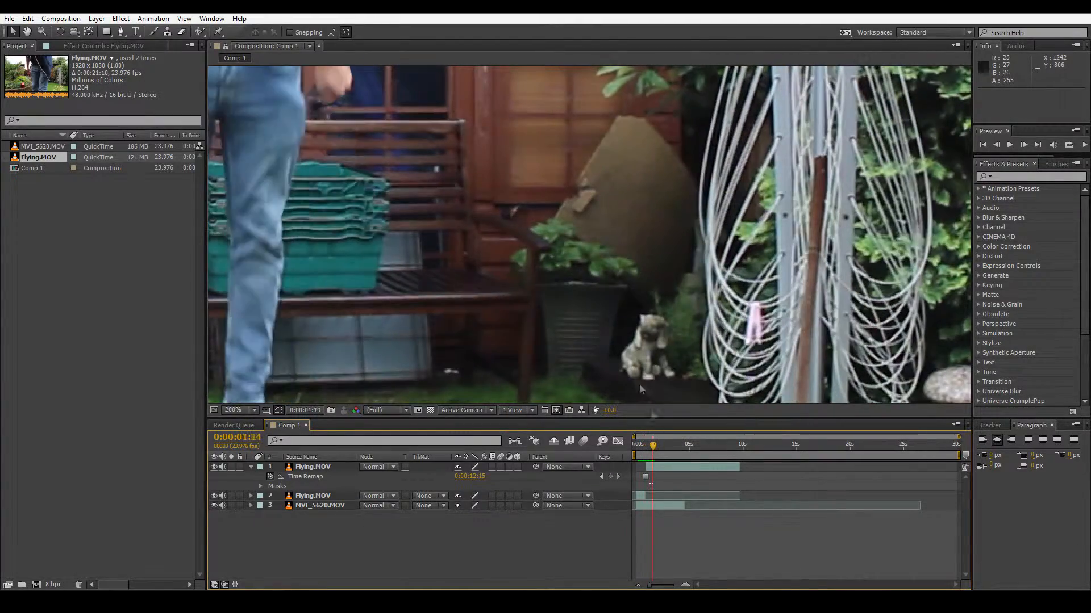
left_click(238, 410)
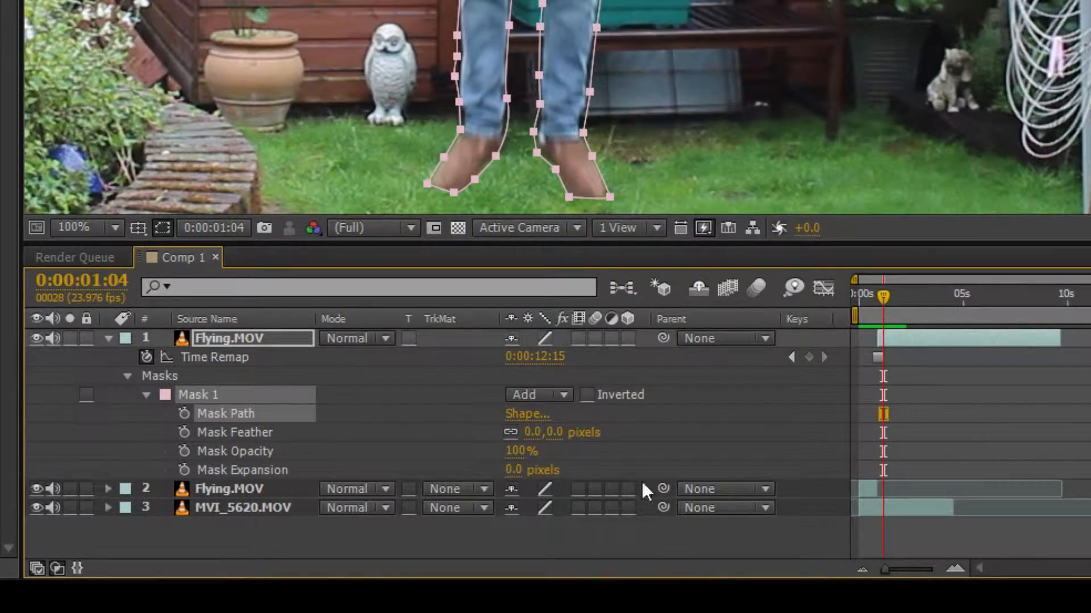
left_click_drag(530, 432, 589, 432)
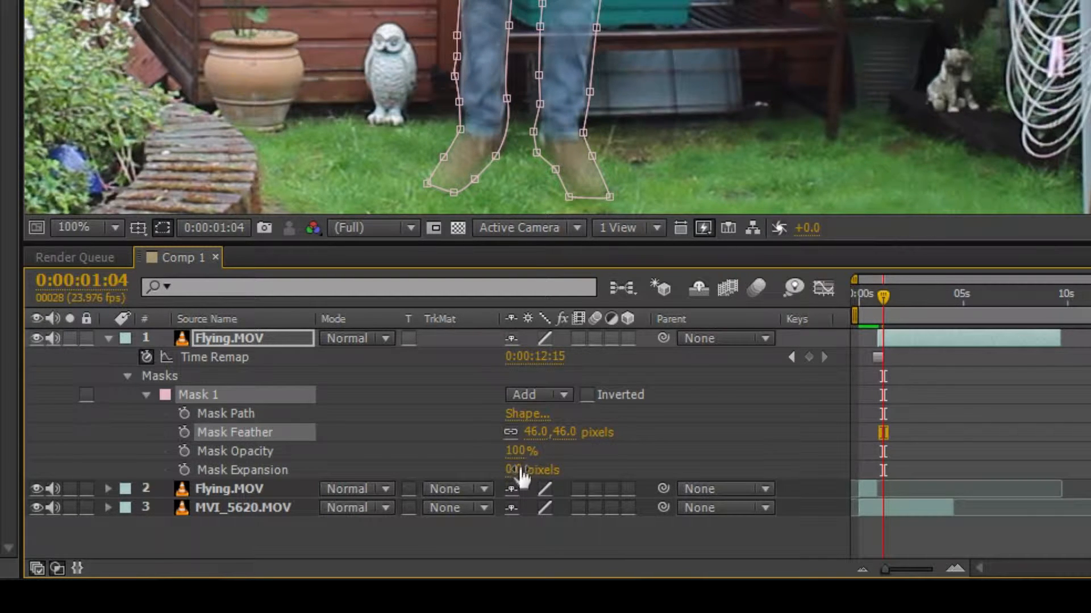
left_click_drag(529, 469, 518, 469)
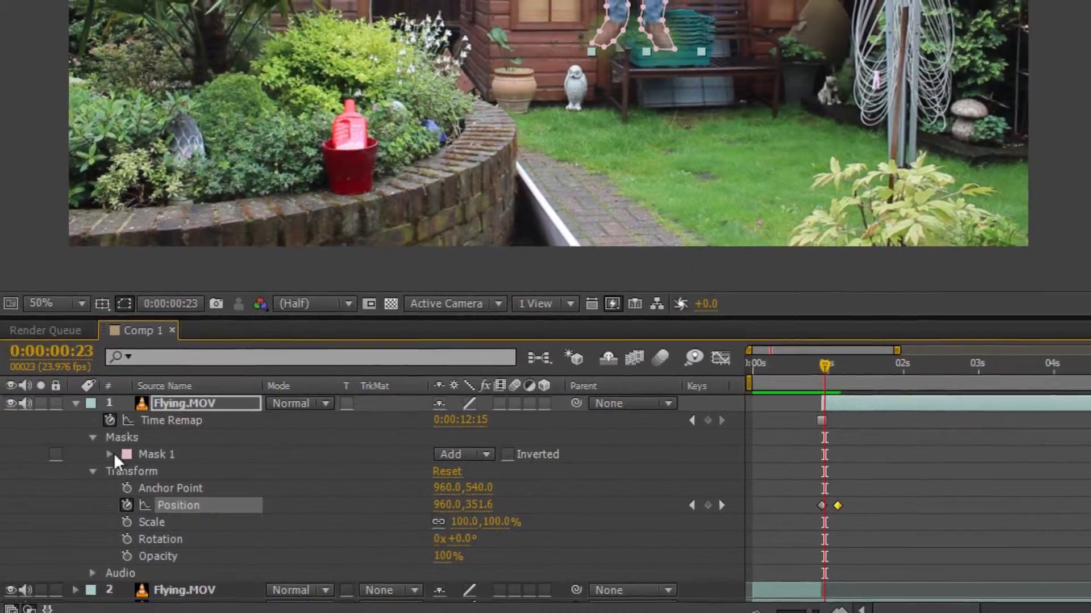
Step: Collapse the mask properties and preview the legs rising above the ground
left_click(109, 455)
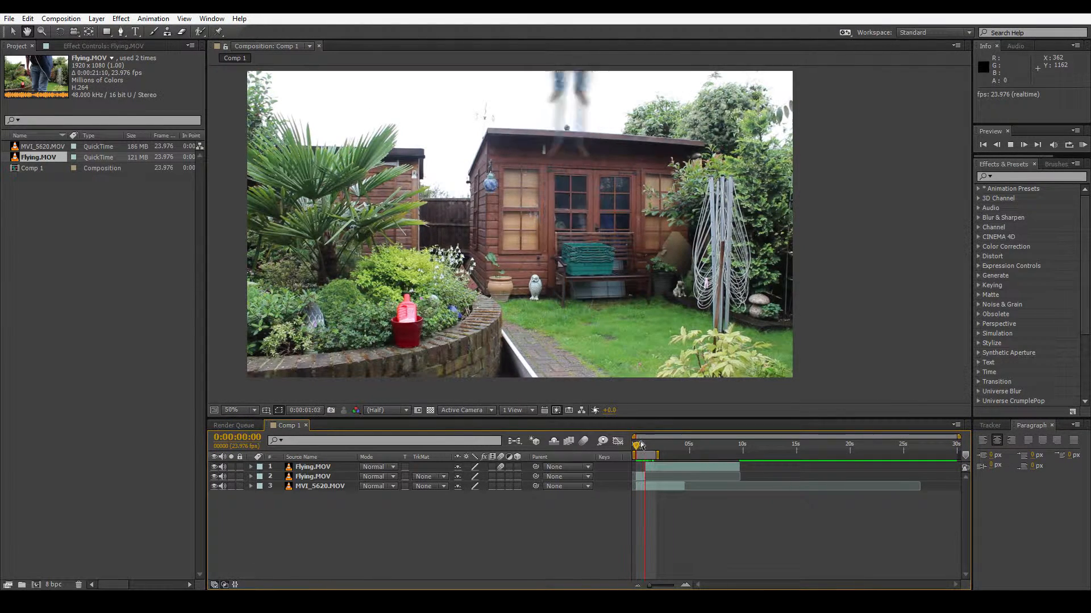
left_click(9, 18)
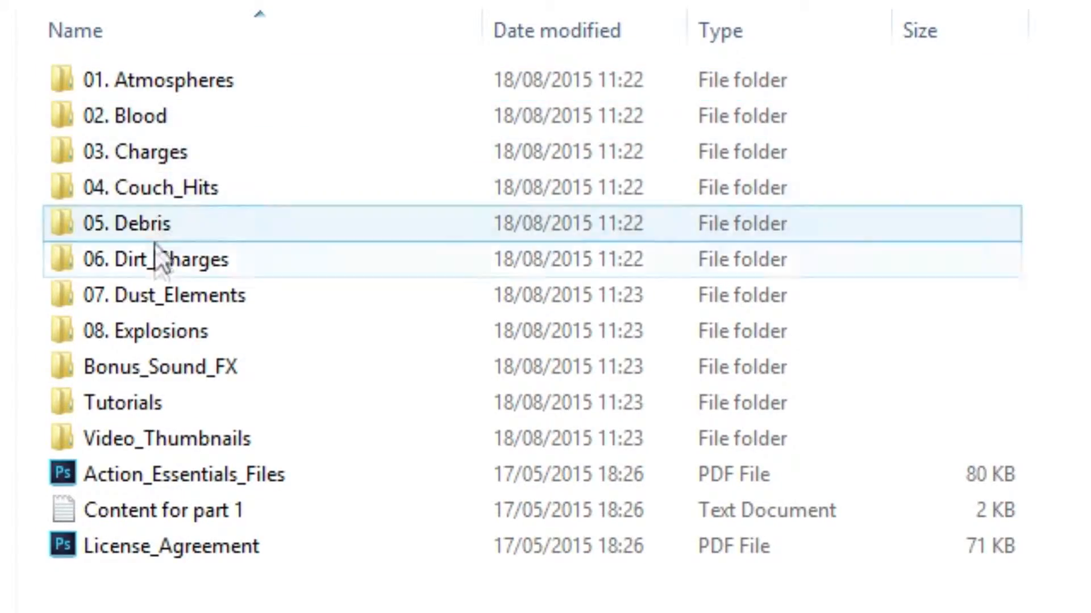
Step: Browse the stock effects folders such as Dust_Elements for a dust clip
left_click(167, 259)
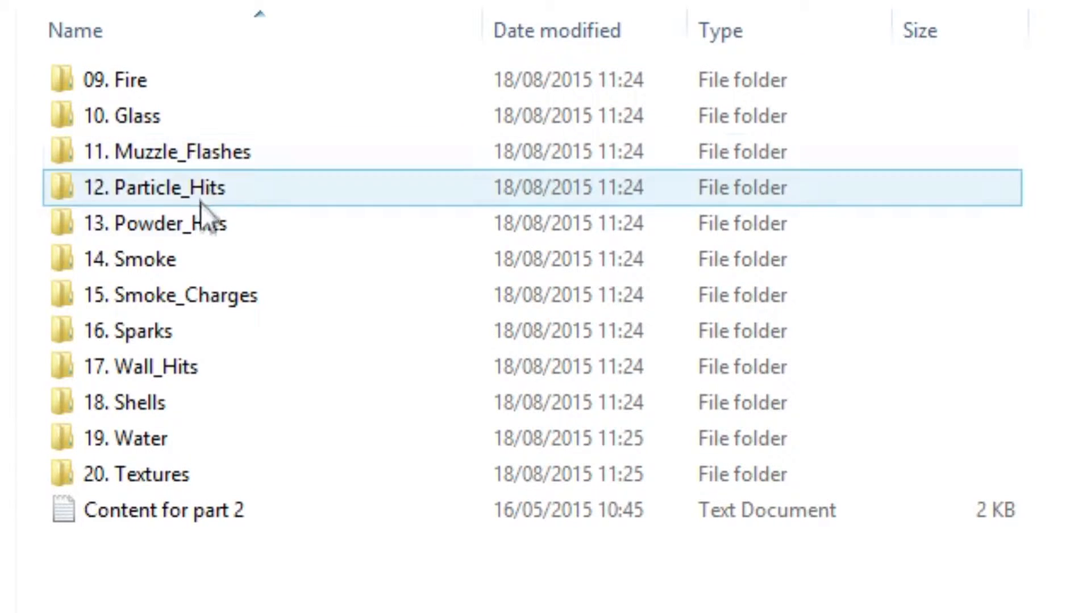
left_click(163, 510)
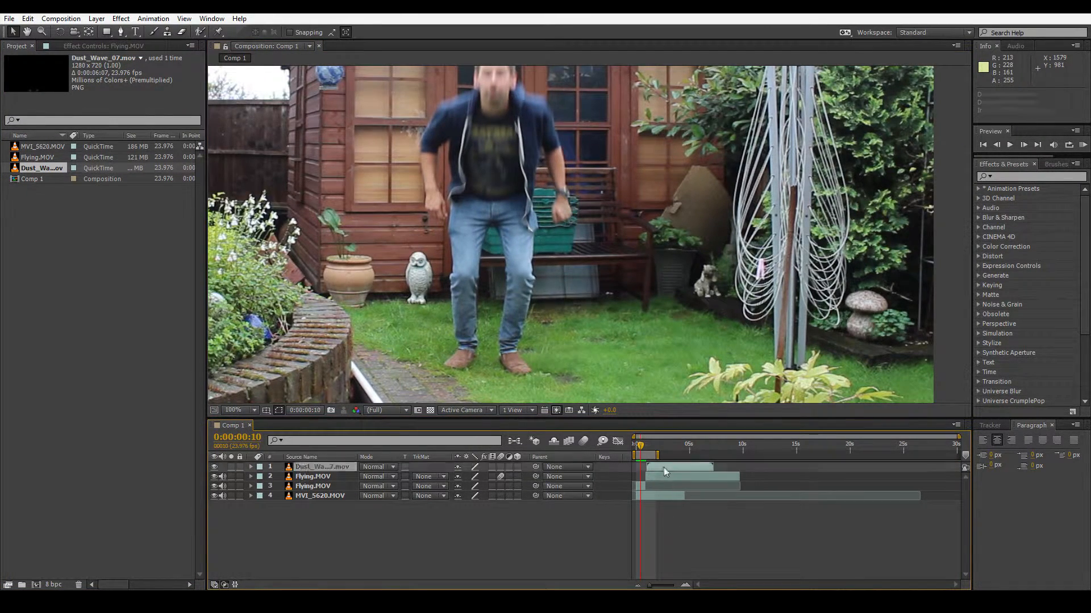
Step: Mask Dust_Wave_07.mov with about 31 px feather so a dust puff sits under the feet
left_click(321, 465)
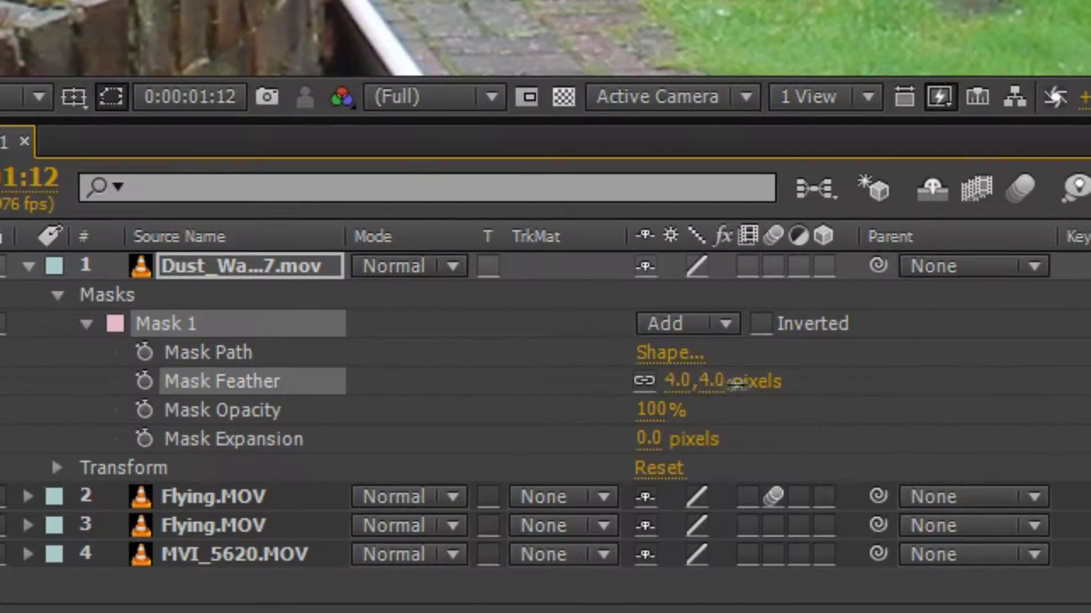
left_click_drag(696, 381, 717, 380)
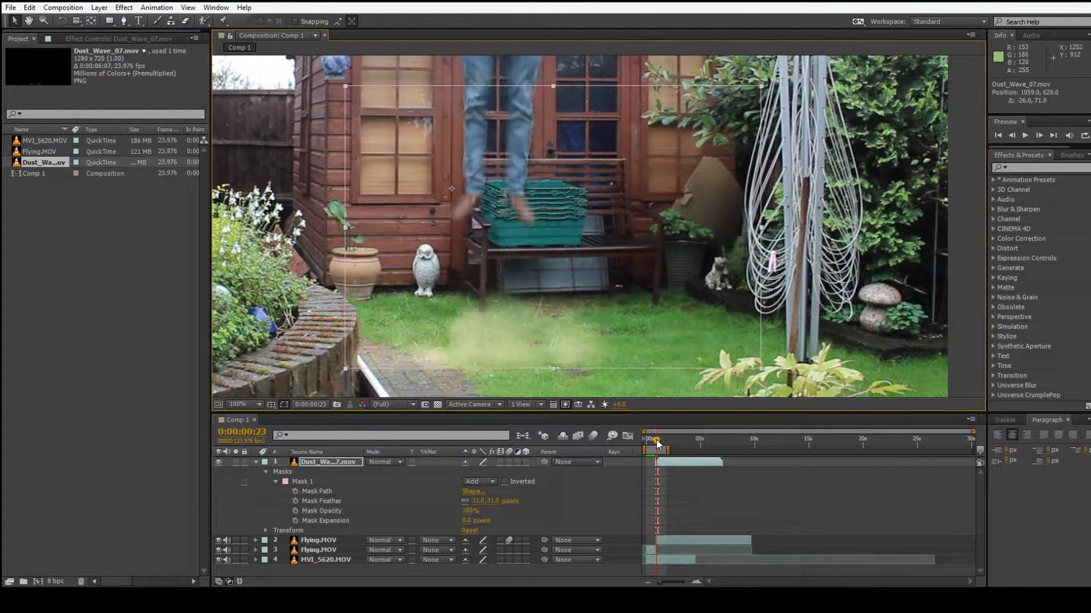
left_click_drag(658, 445, 665, 445)
type("F")
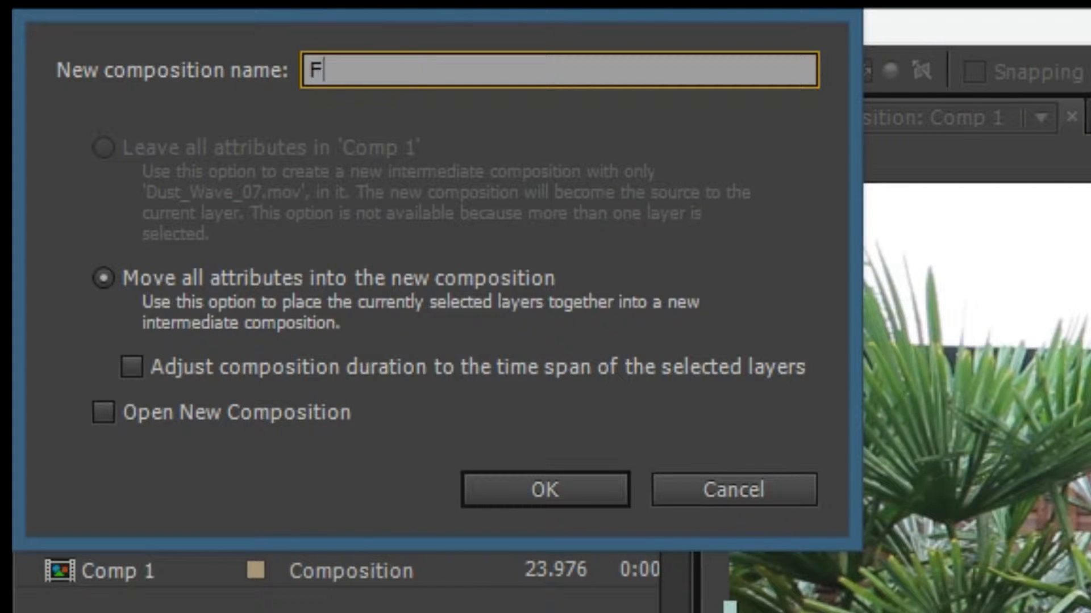
Step: Enter a wiggle(1,.5) rotation expression on the Flying layer, correcting mistyped attempts
type("lying")
type("wi")
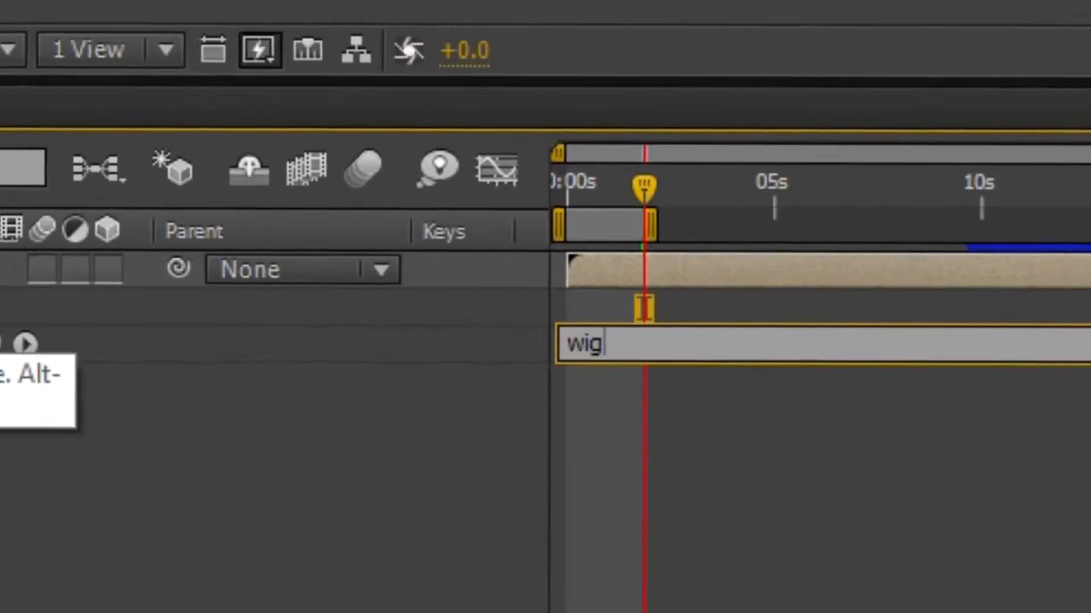
type("gle(1,1")
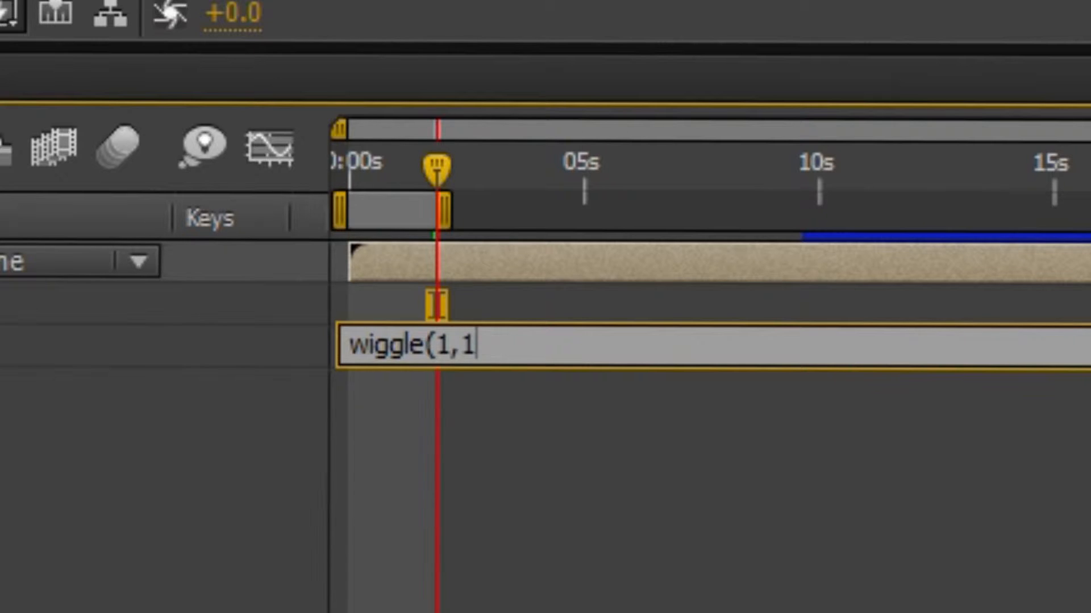
type("5)")
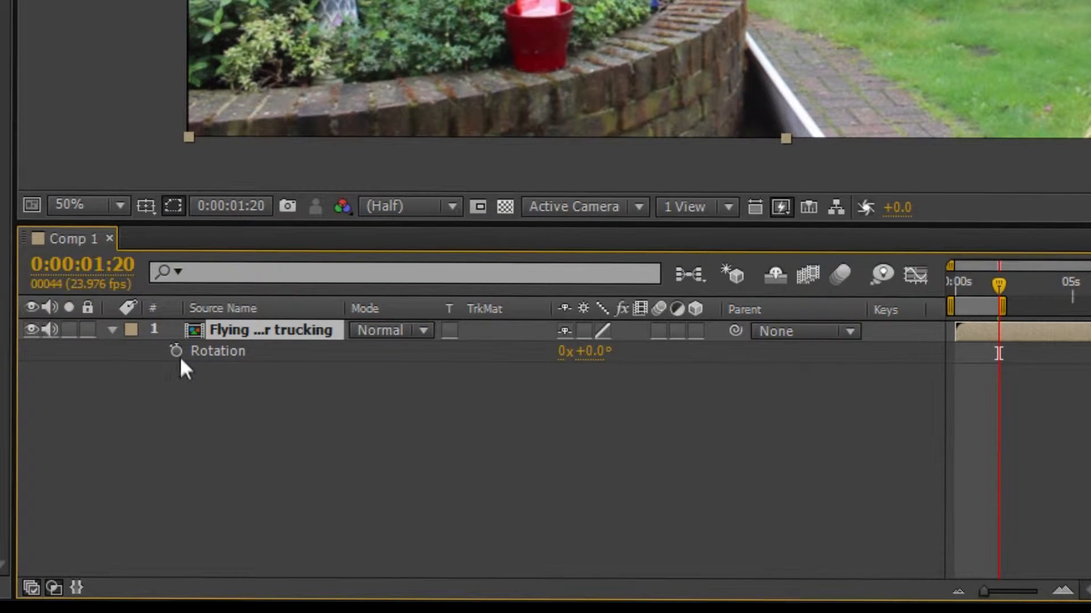
type("wiggle")
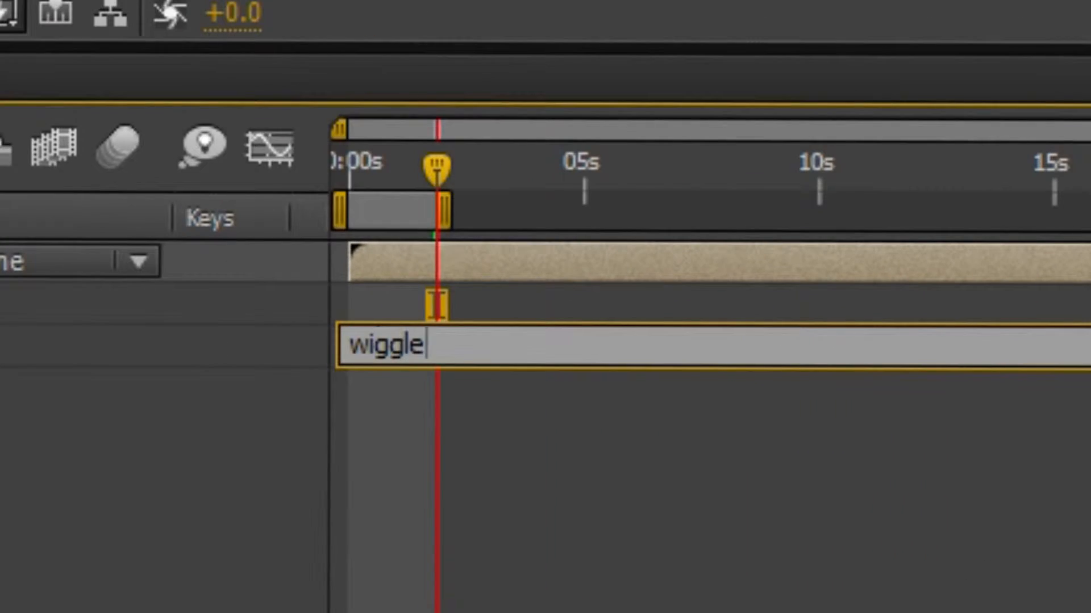
type("(1,.)")
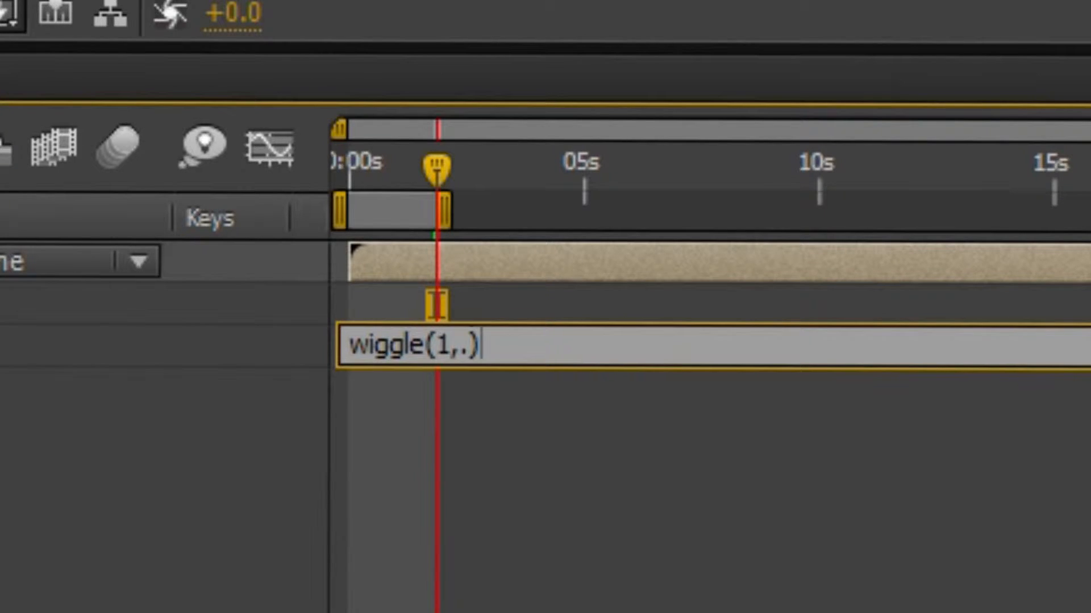
key("Backspace")
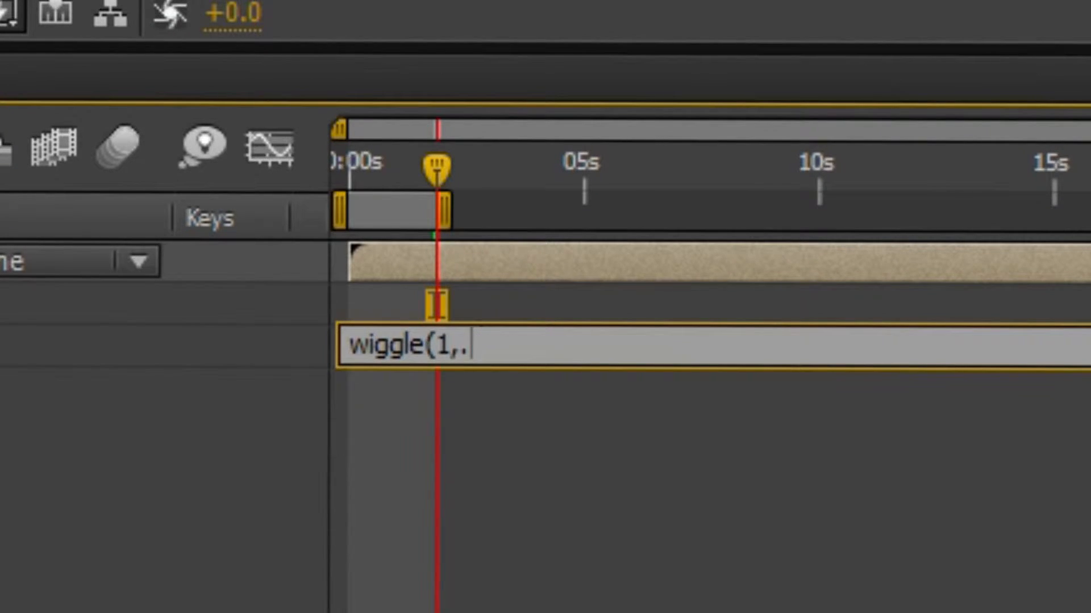
key("Backspace")
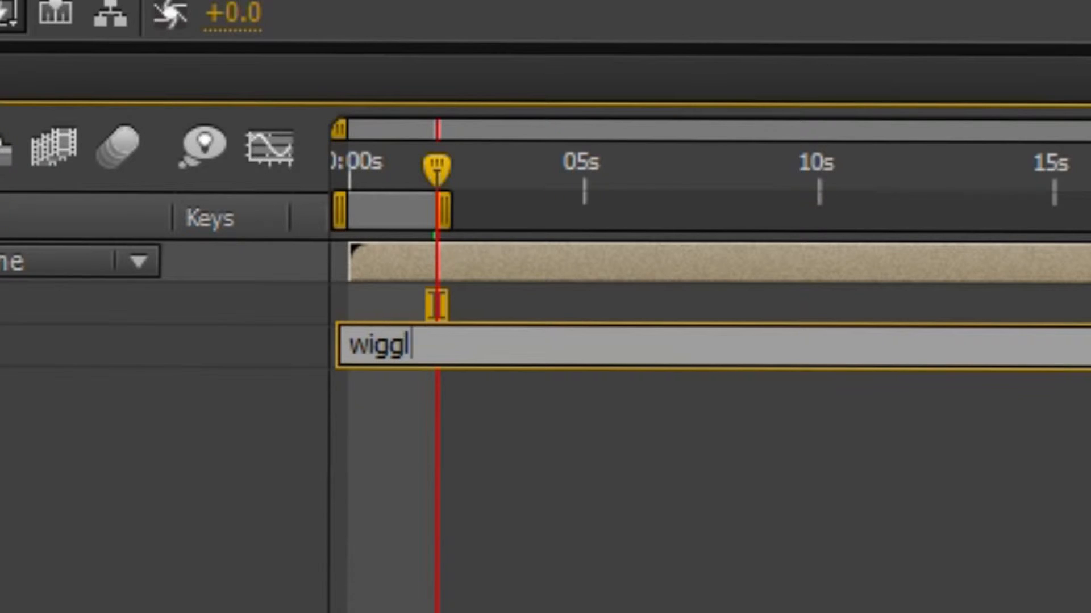
type("e(1,.5")
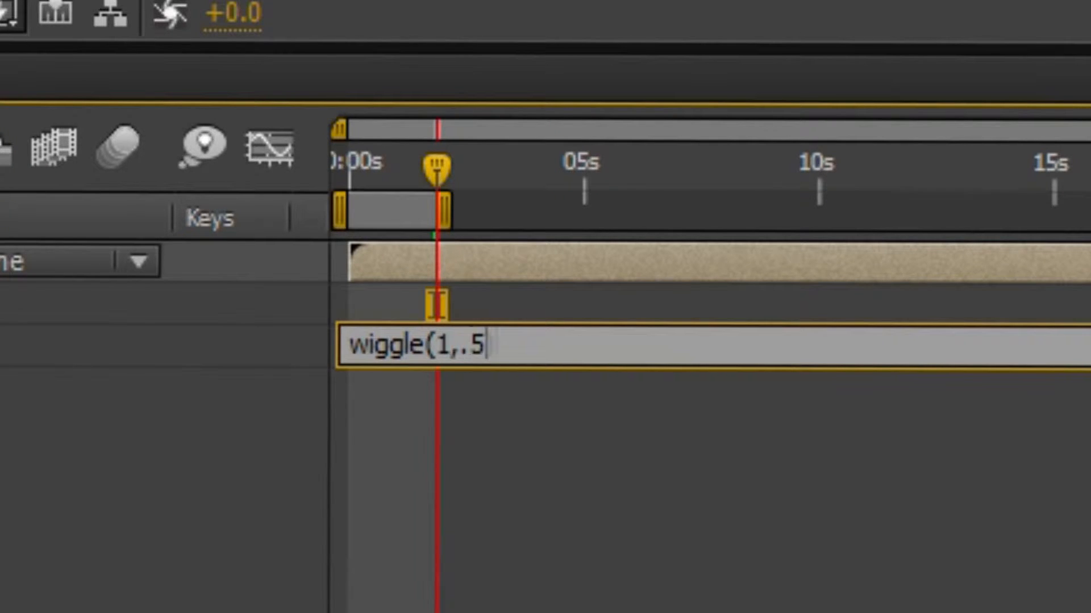
type(")")
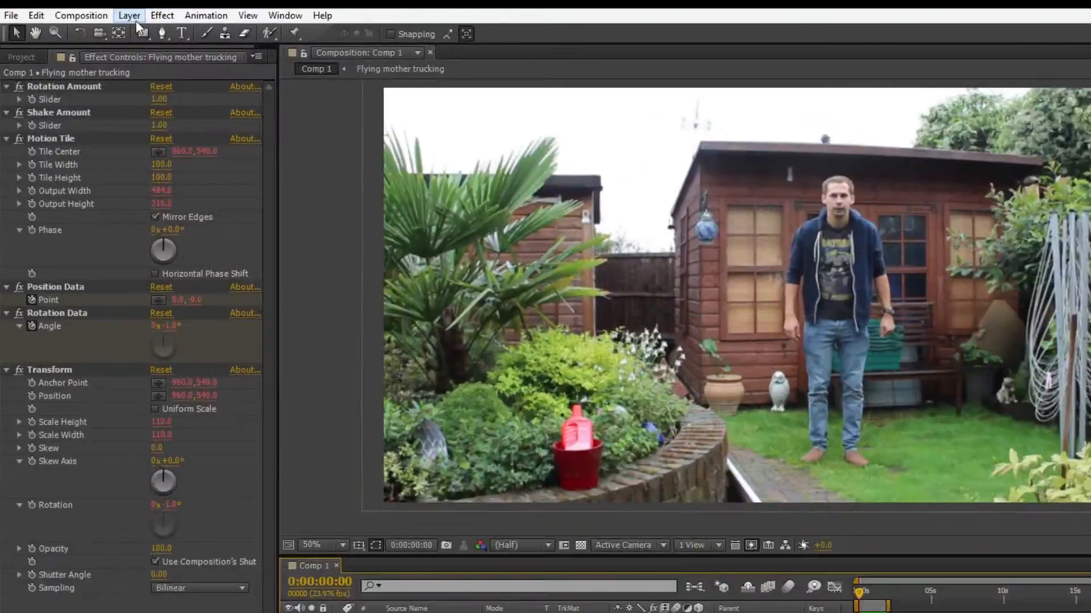
Step: Add an adjustment layer with a Curves contrast S-curve and Hue/Saturation set to -33
left_click(129, 15)
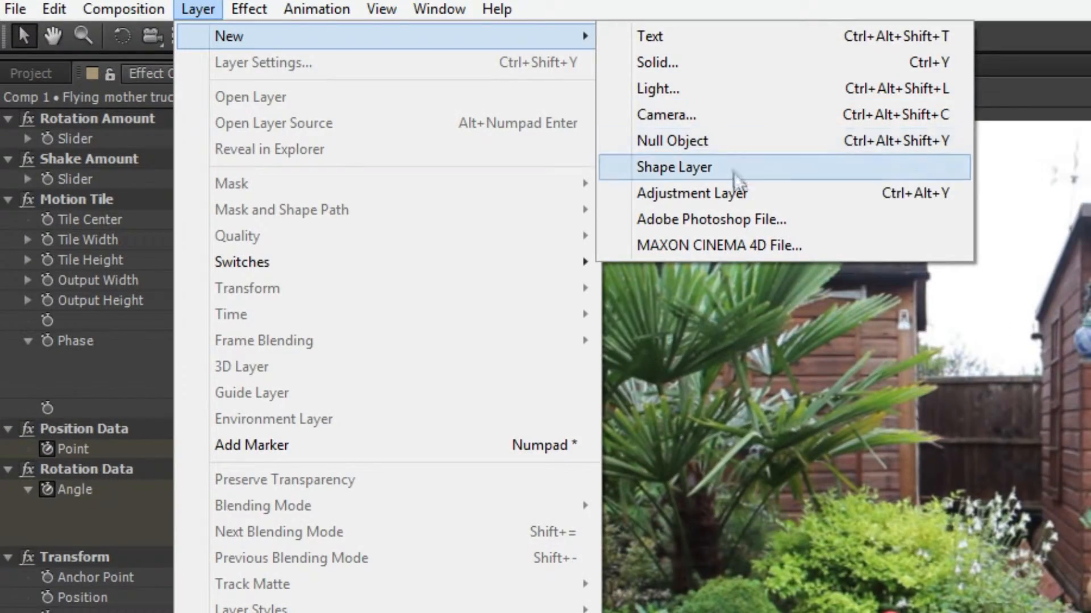
left_click(691, 194)
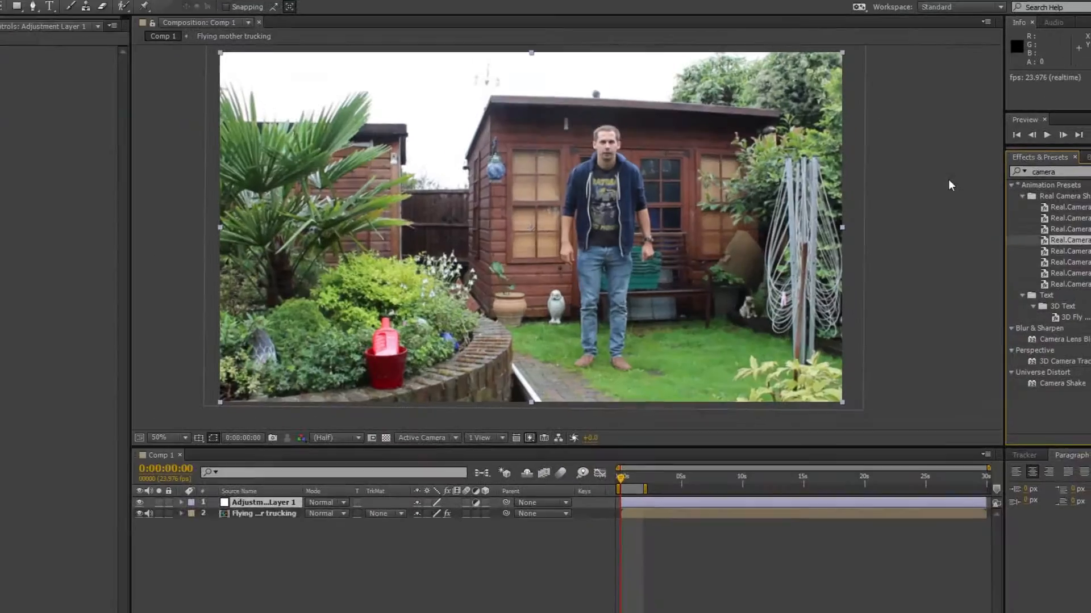
type("curves")
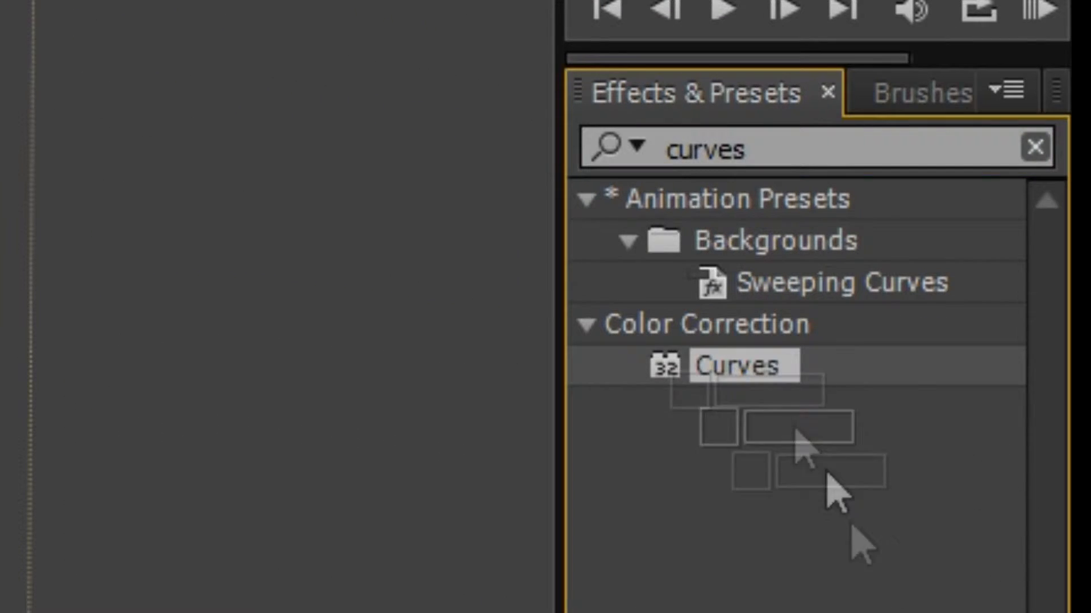
type("hue")
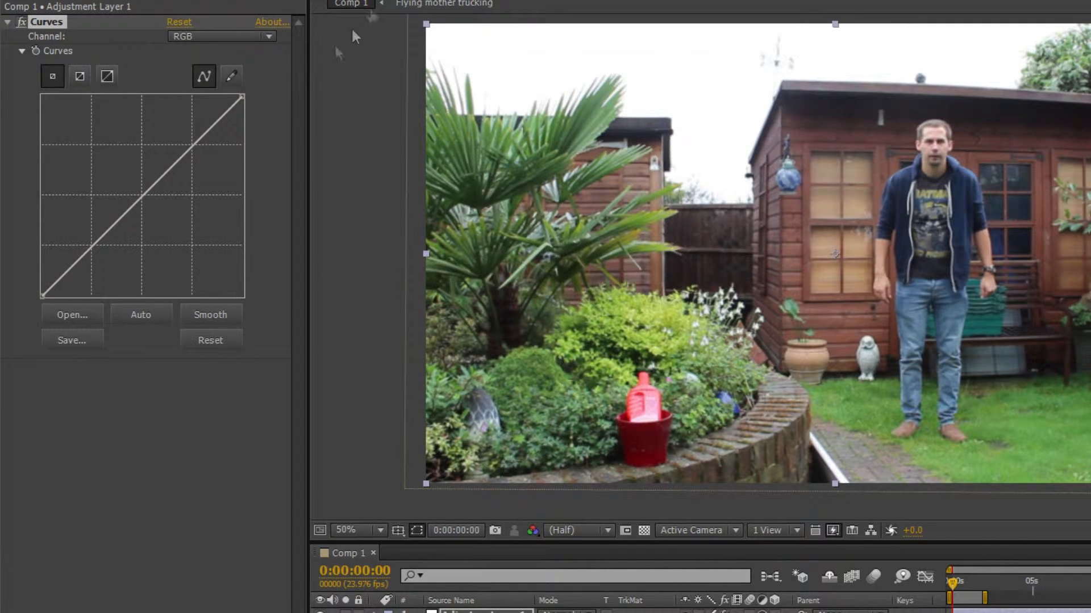
left_click_drag(143, 198, 138, 165)
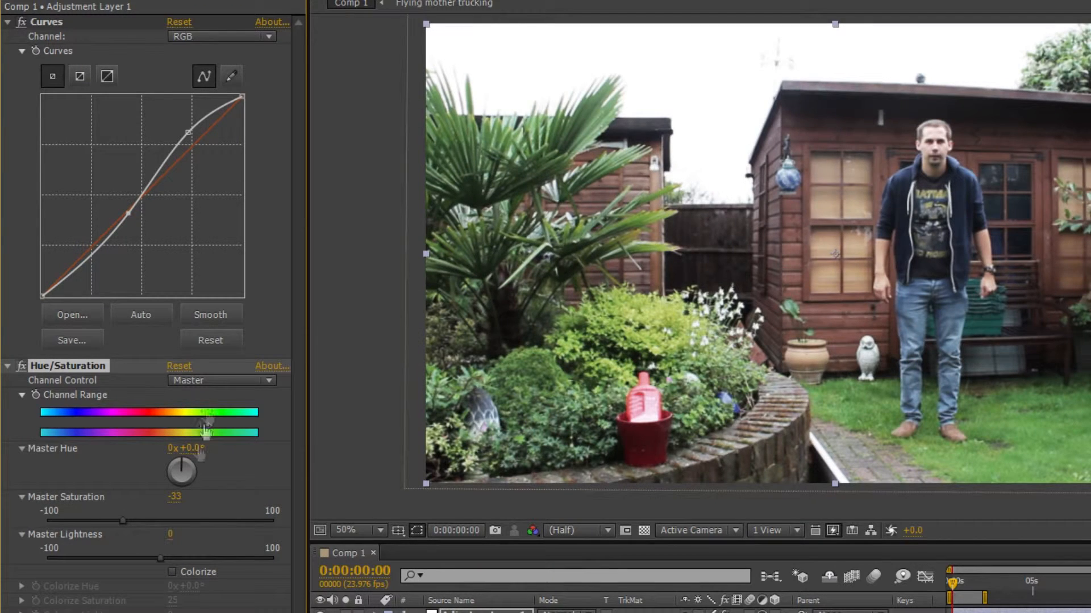
left_click(255, 10)
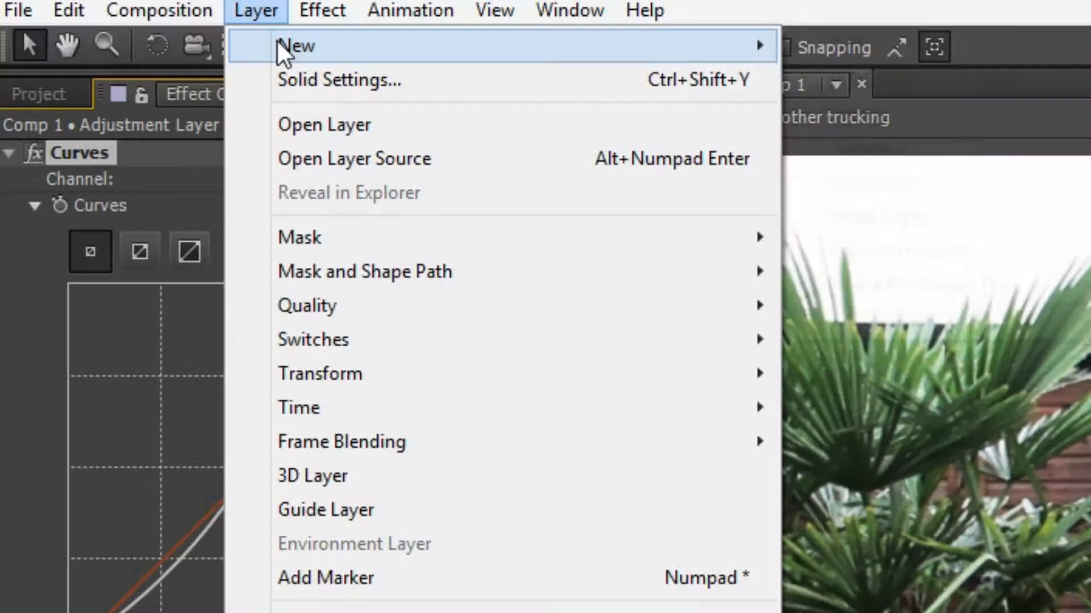
mouse_move(295, 45)
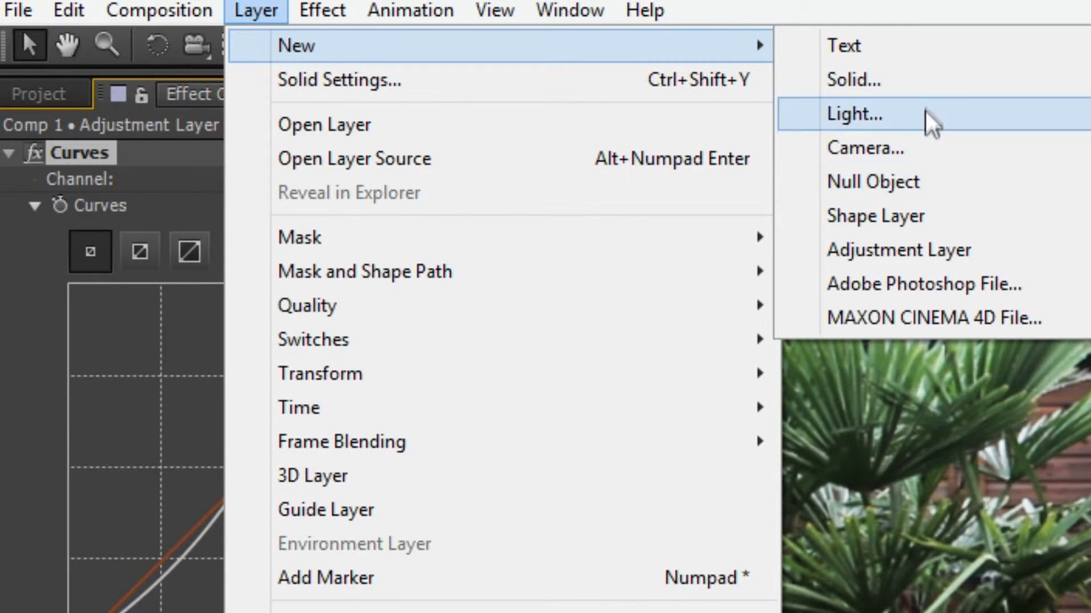
Step: Add a black comp-size solid masked into top and bottom letterbox bars, then begin export
left_click(853, 79)
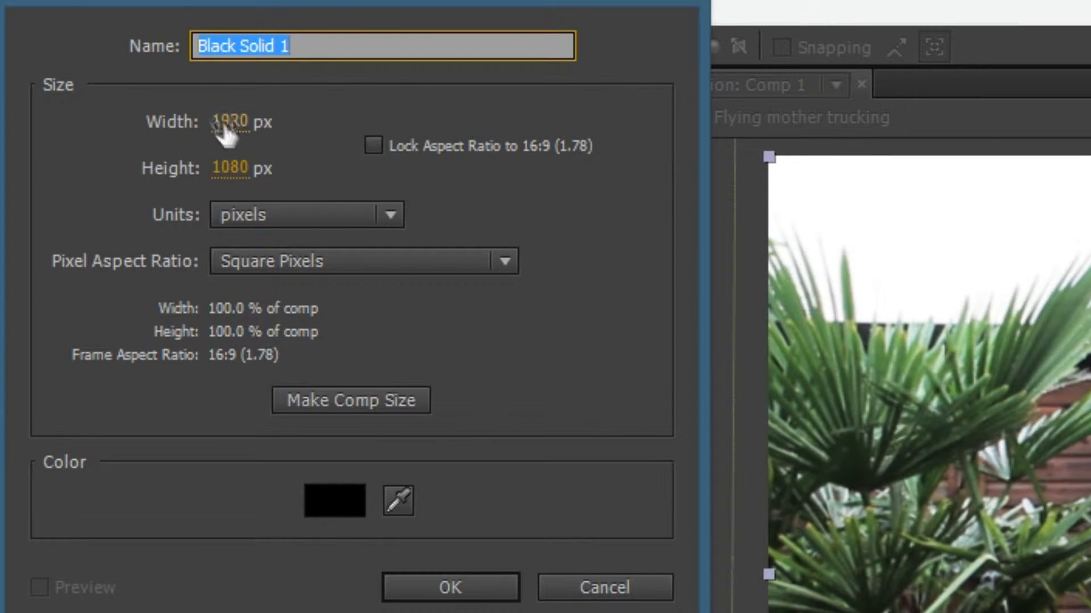
left_click(450, 588)
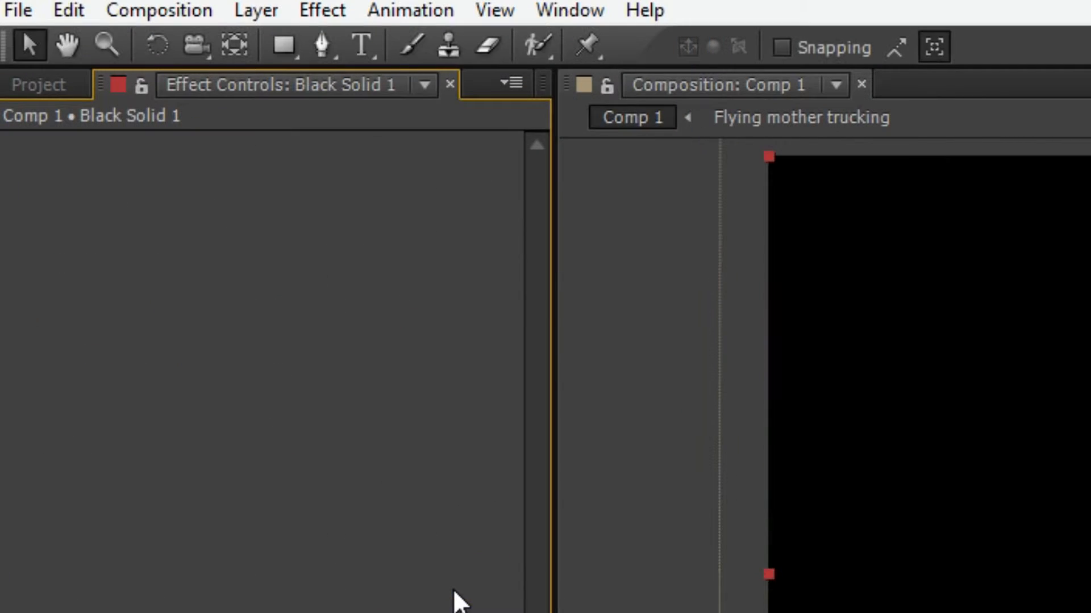
left_click(282, 45)
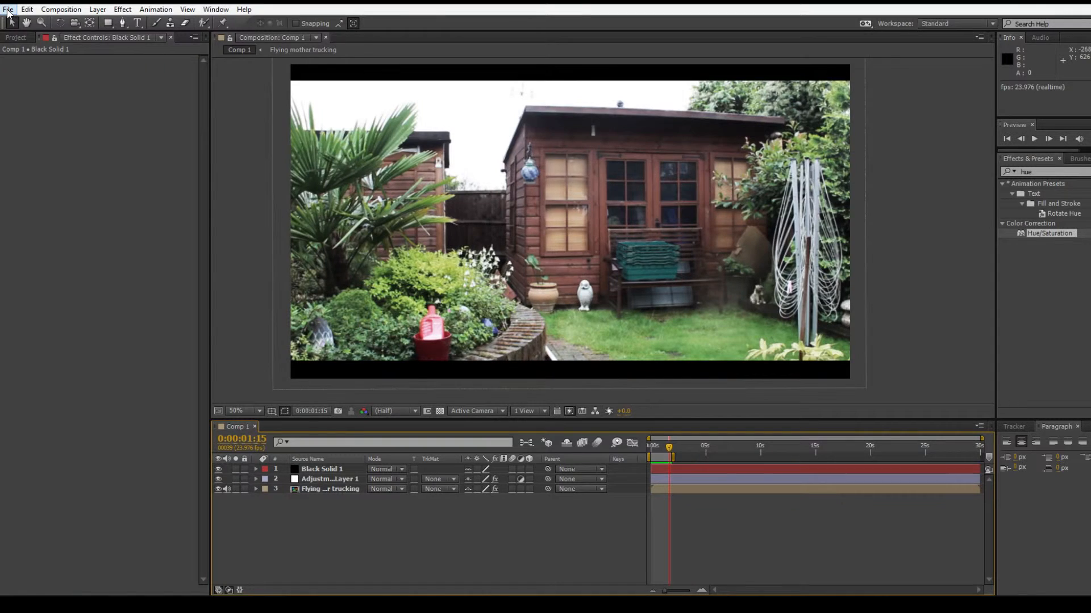
left_click(8, 9)
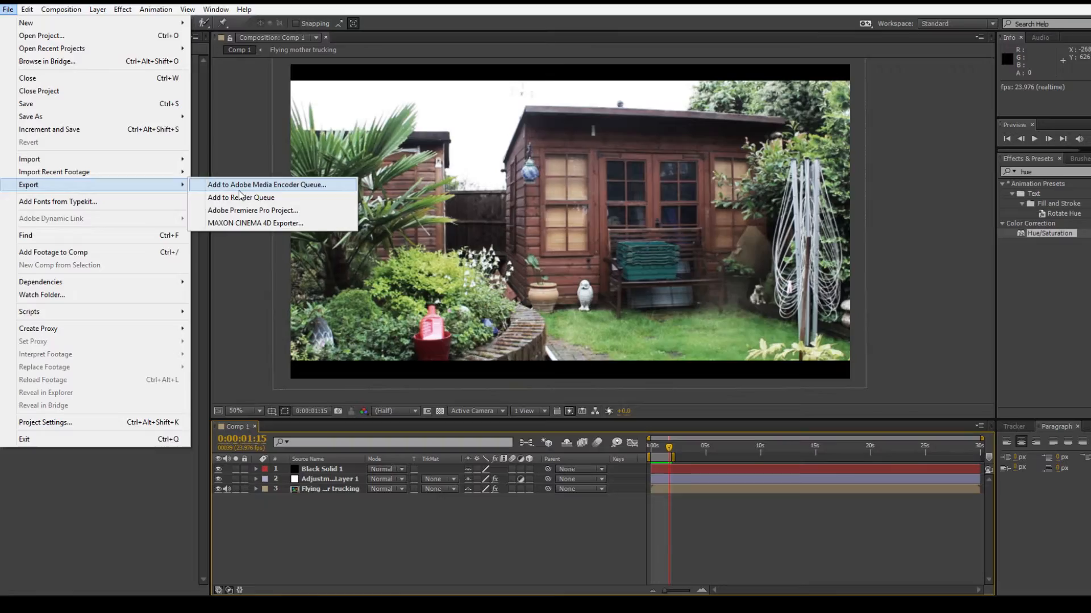